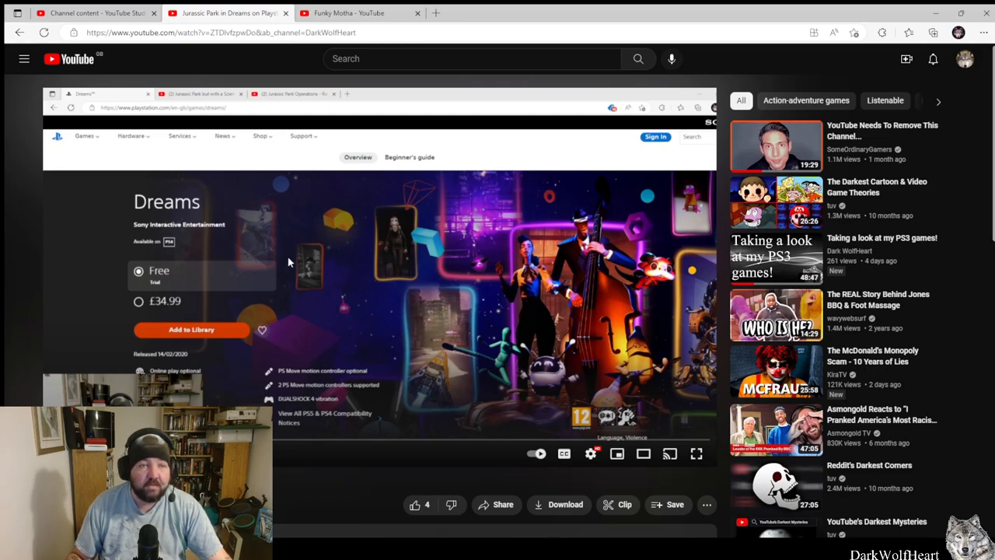
- Scroll to the comments and highlight the viewer's thank-you comment about Trespasser's influence
scroll("down", 3)
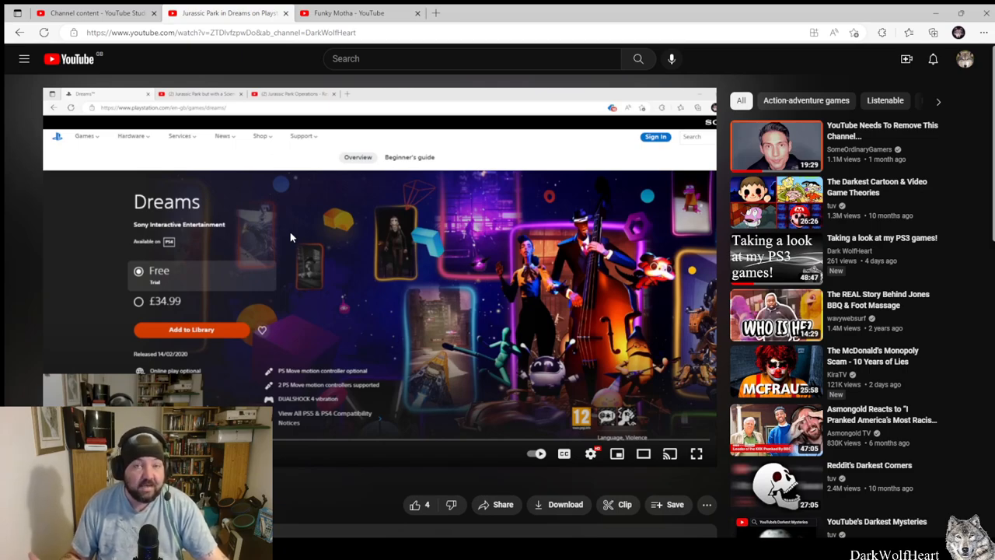
scroll("down", 3)
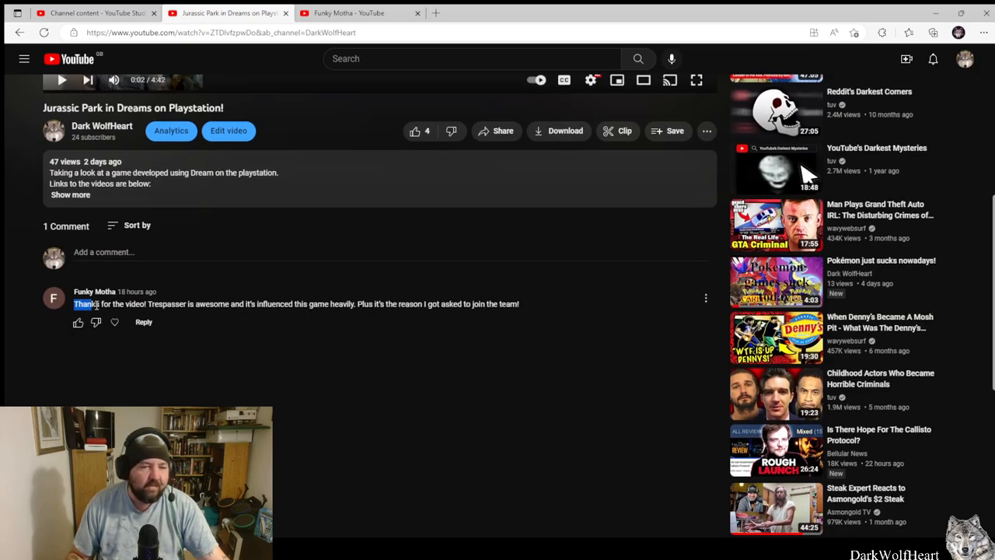
left_click_drag(78, 304, 198, 304)
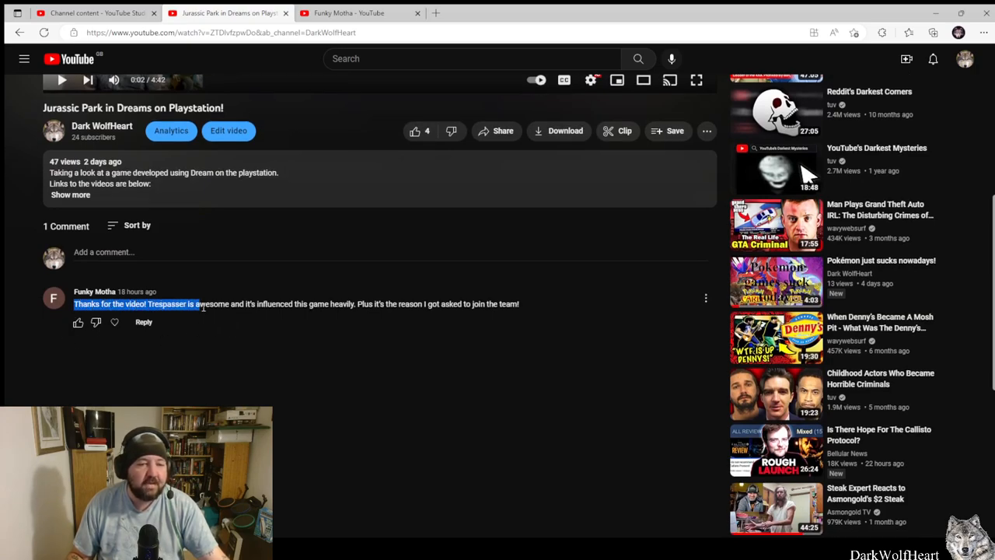
left_click_drag(198, 304, 373, 304)
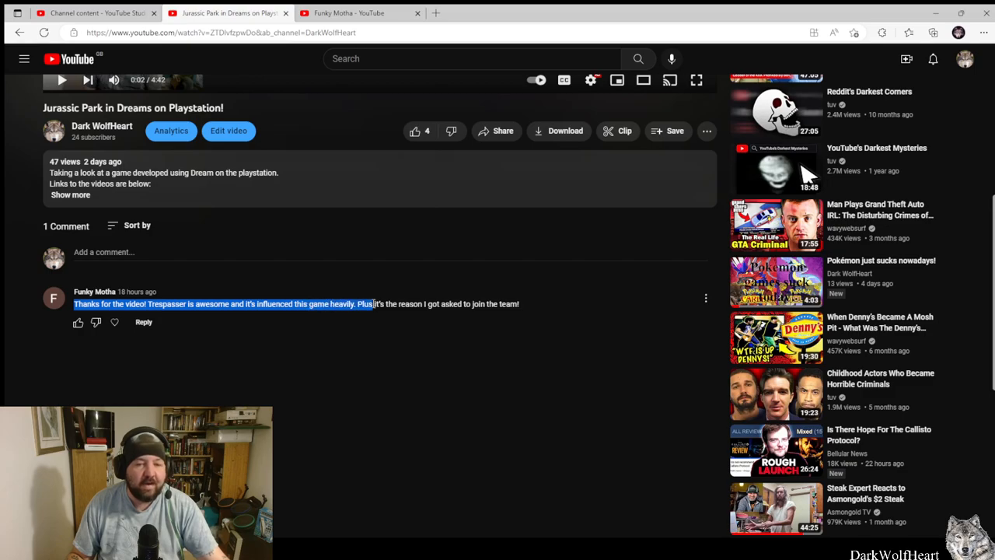
left_click_drag(374, 304, 519, 304)
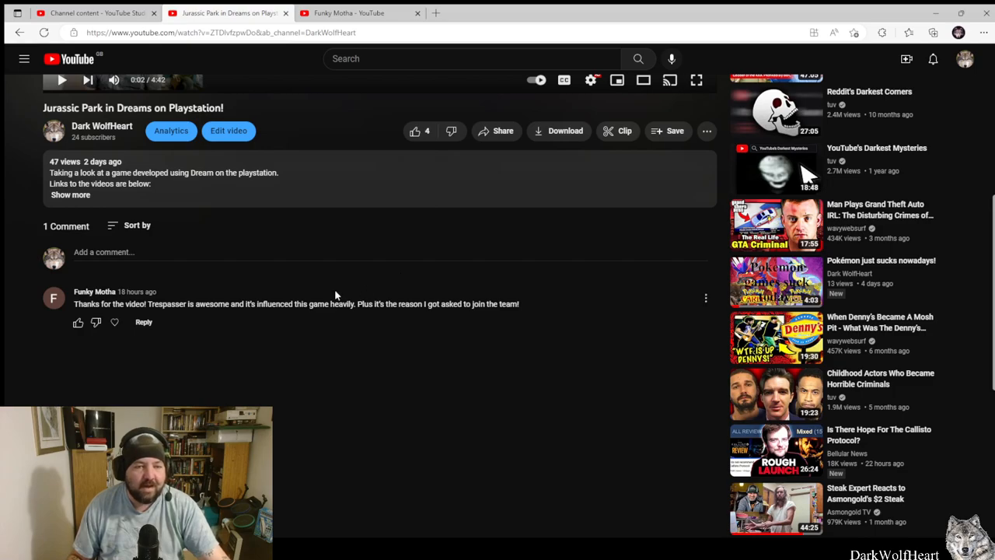
mouse_move(171, 319)
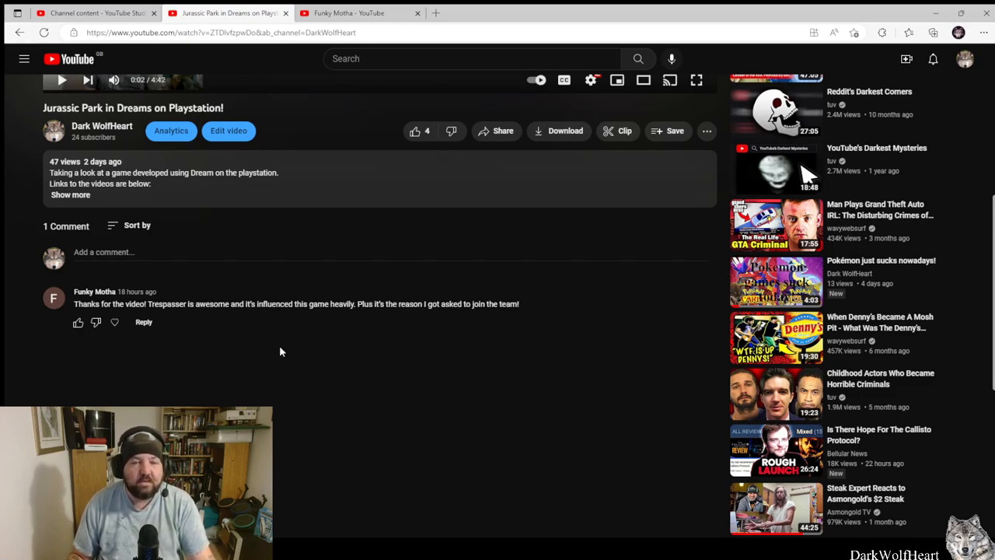
mouse_move(291, 358)
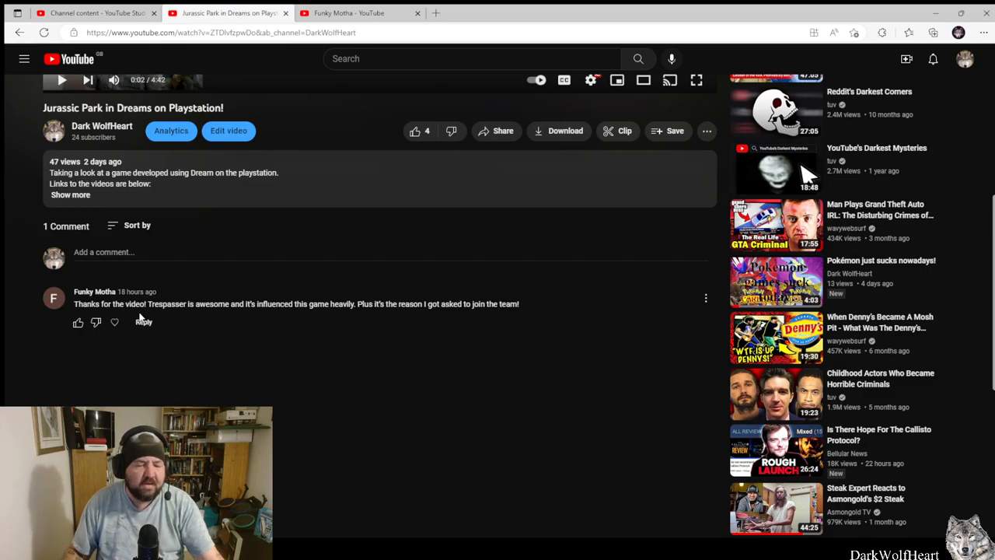
mouse_move(188, 287)
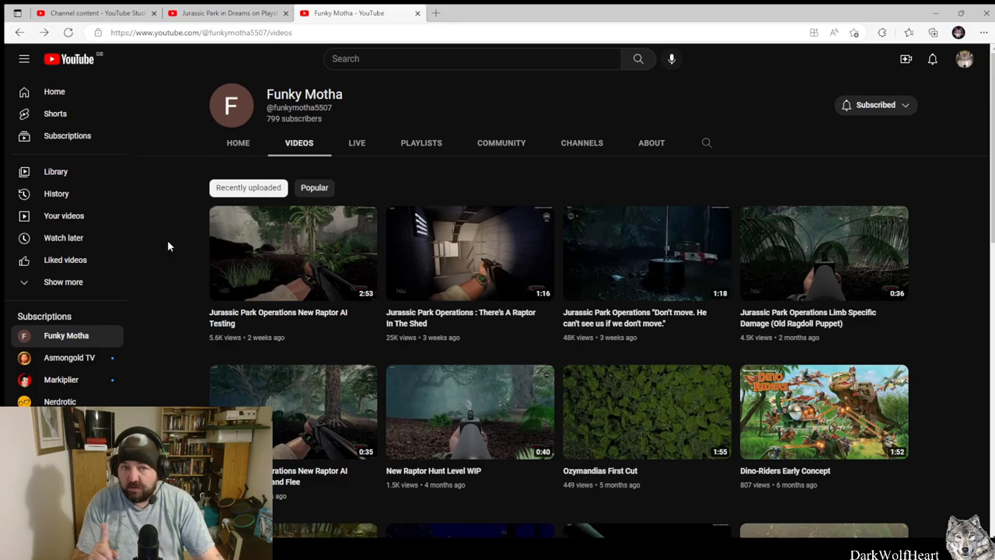
mouse_move(416, 303)
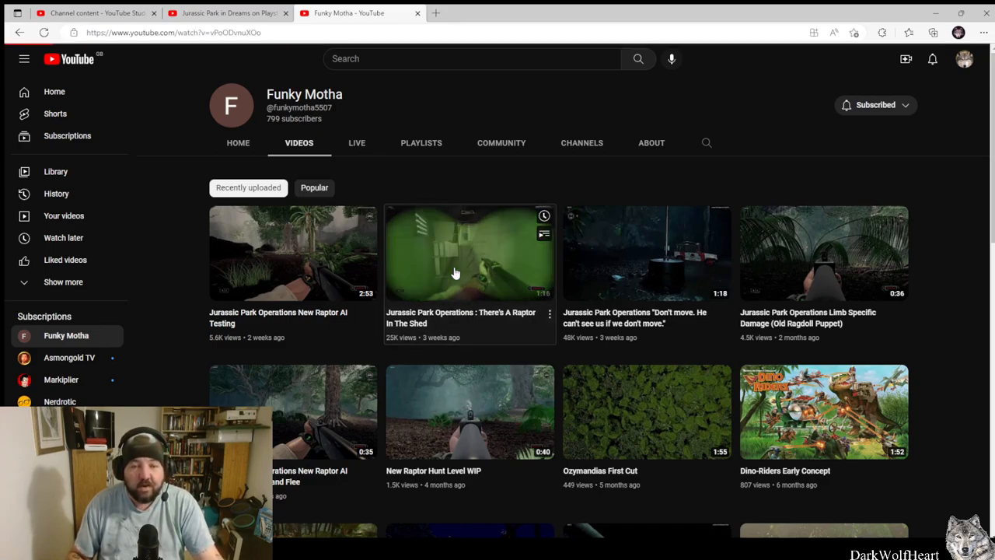
- Play the 'There's A Raptor In The Shed' clip in full screen
left_click(469, 252)
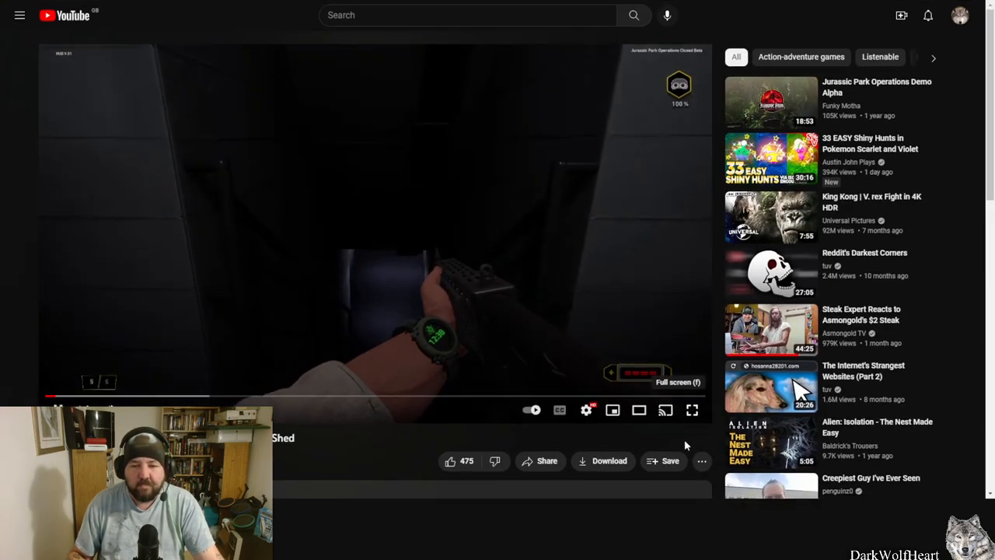
left_click(691, 410)
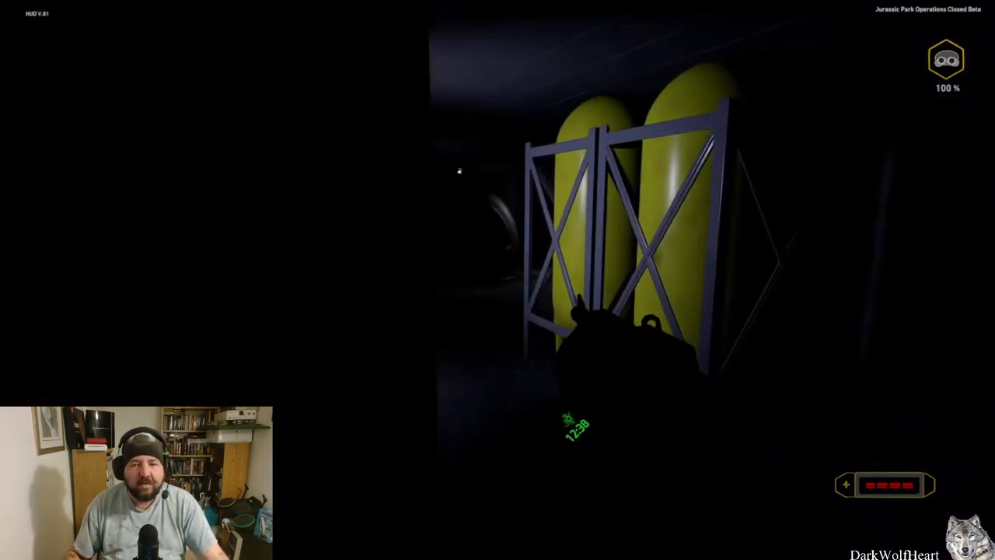
mouse_move(498, 280)
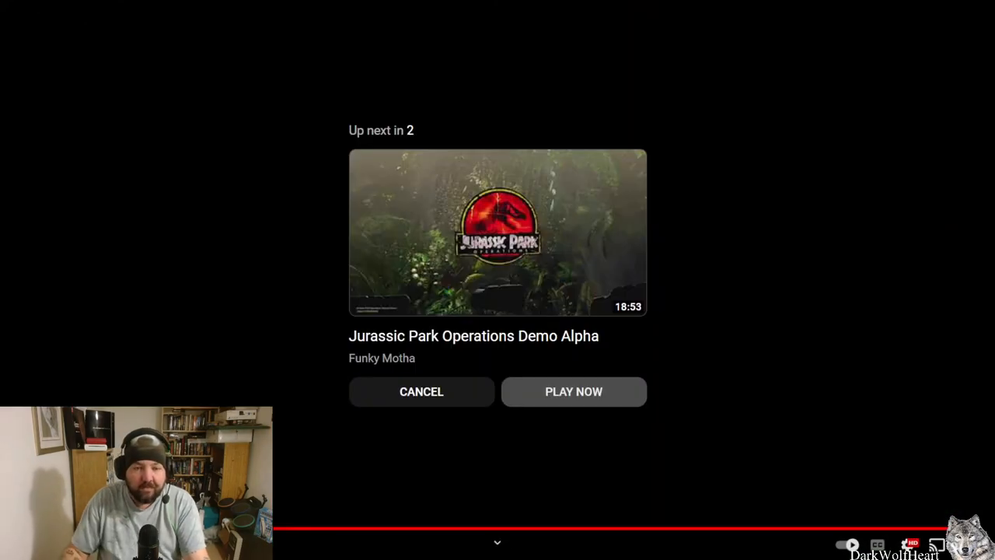
- Exit full screen once the raptor clip ends
left_click(421, 391)
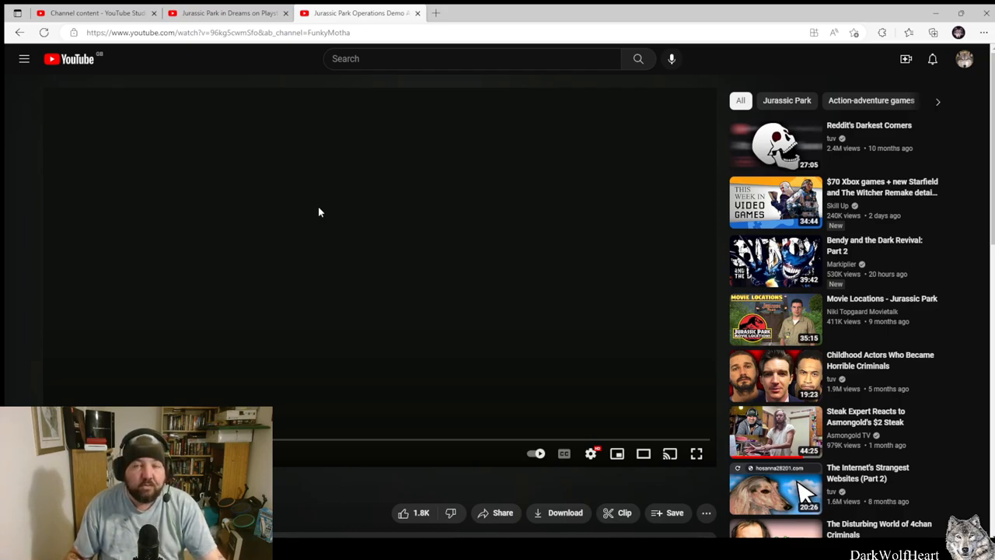
mouse_move(266, 270)
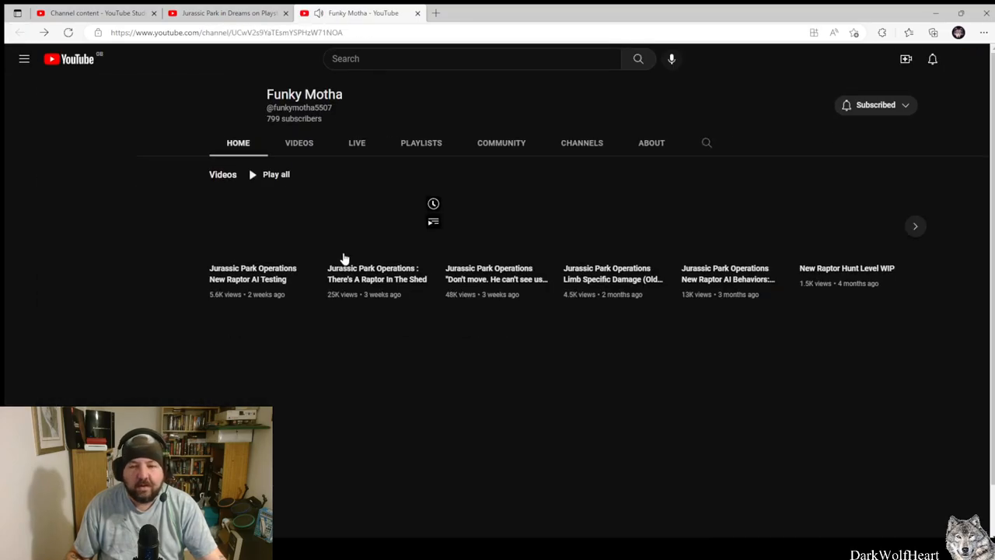
- Show Funky Motha's Videos tab and scroll through the Jurassic Park Operations uploads
left_click(24, 58)
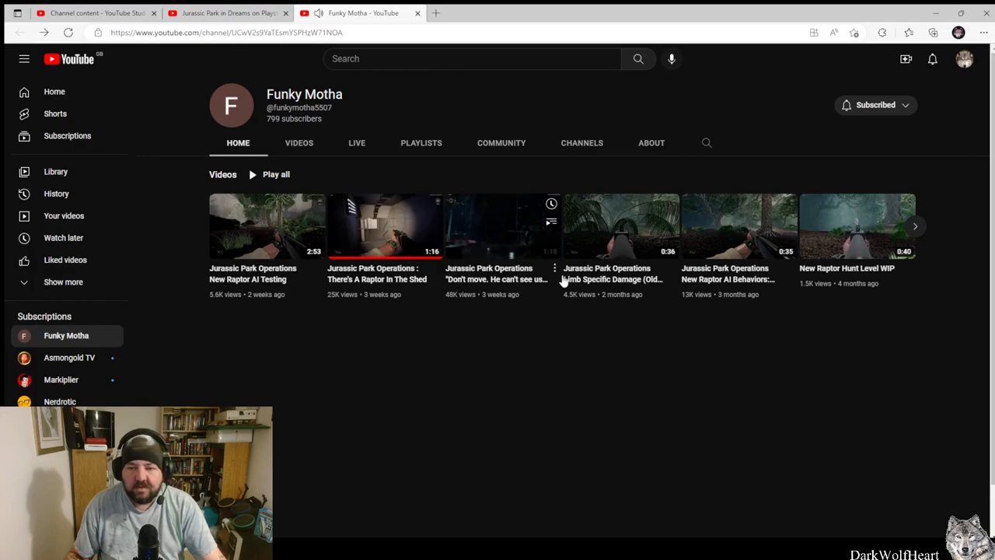
left_click(298, 142)
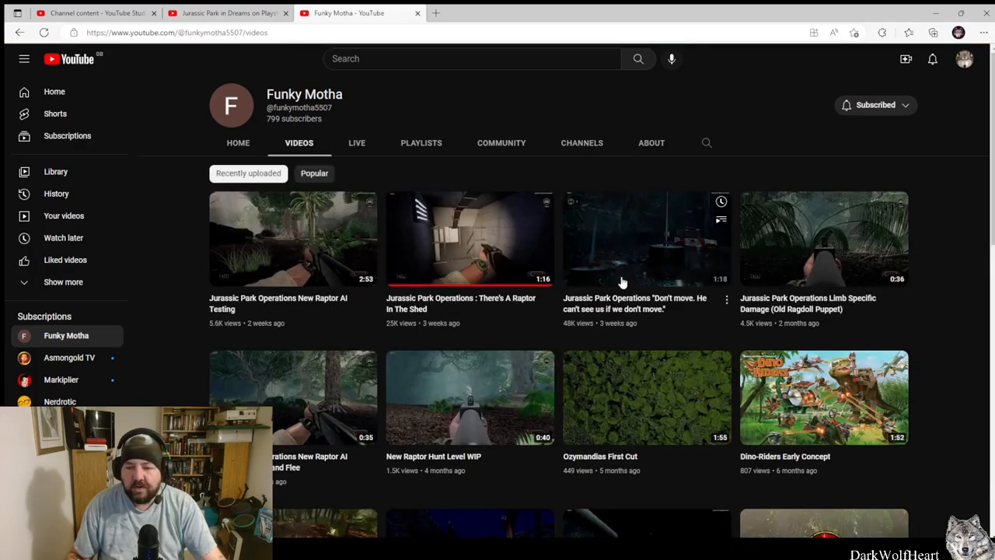
scroll("down", 3)
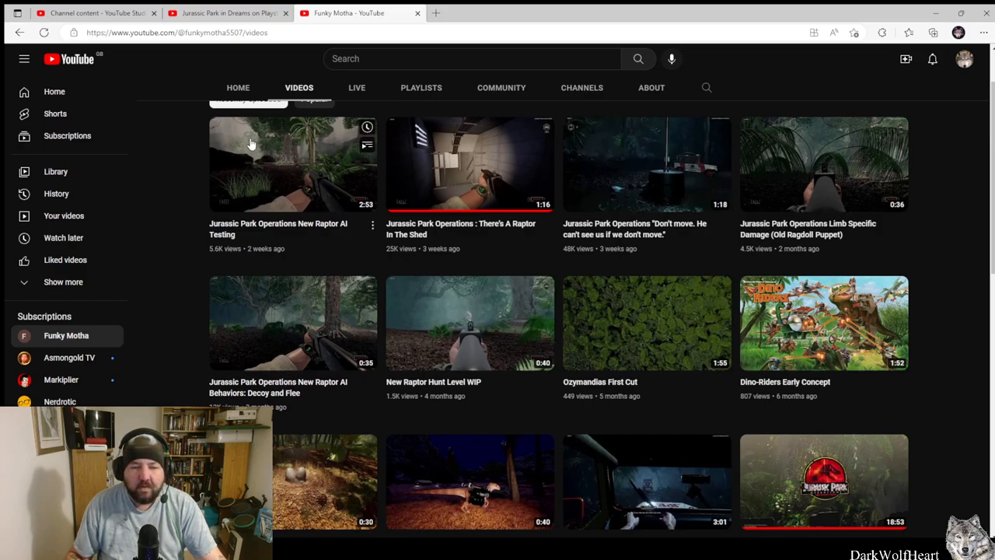
mouse_move(485, 241)
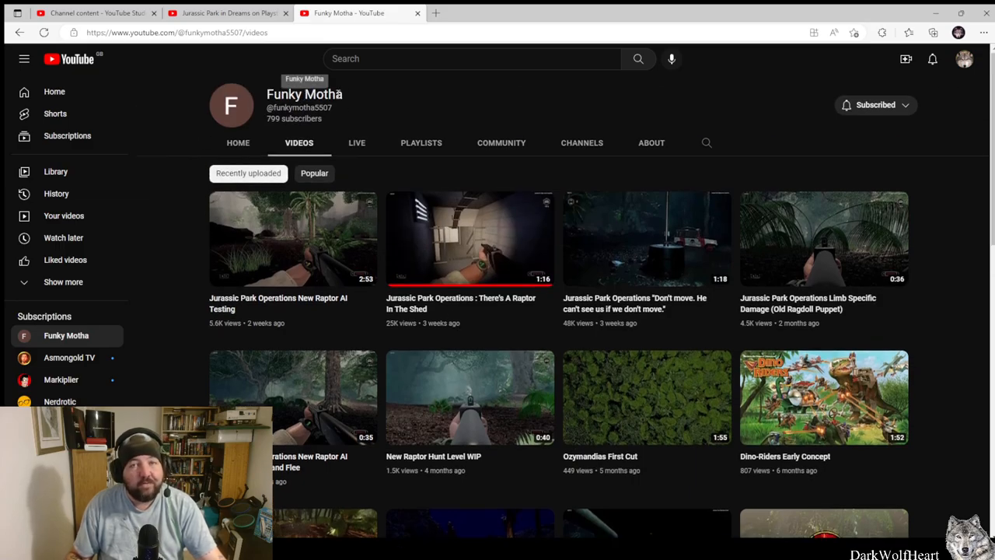
mouse_move(346, 188)
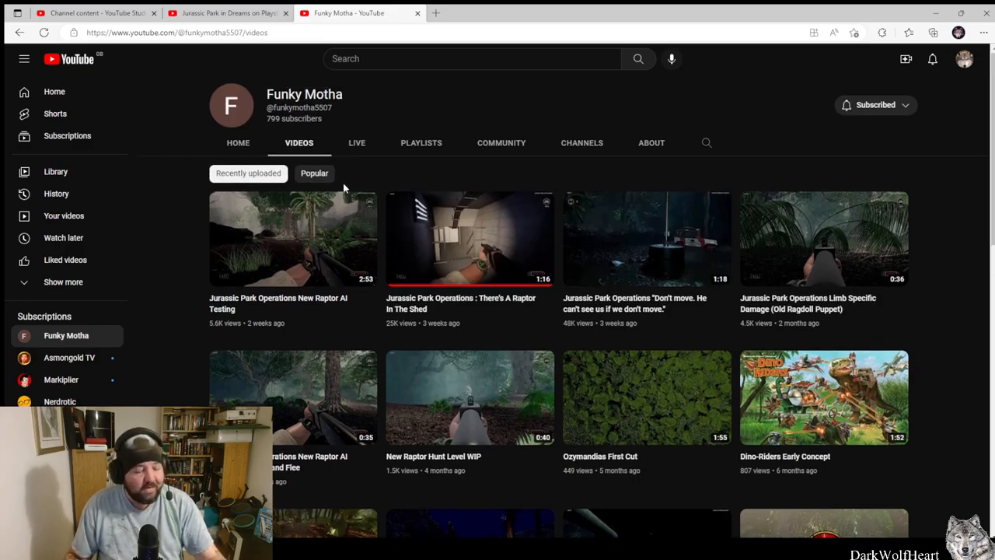